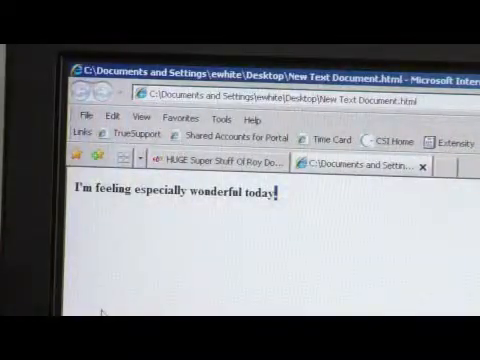
{"action": "mouse_move", "coordinate": [128, 300]}
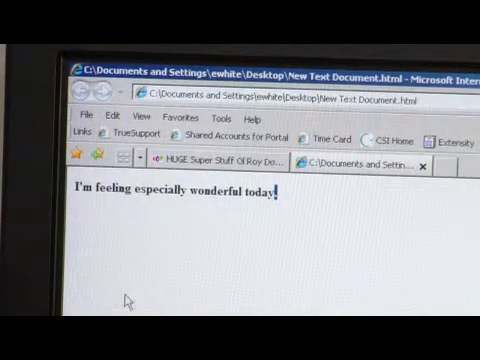